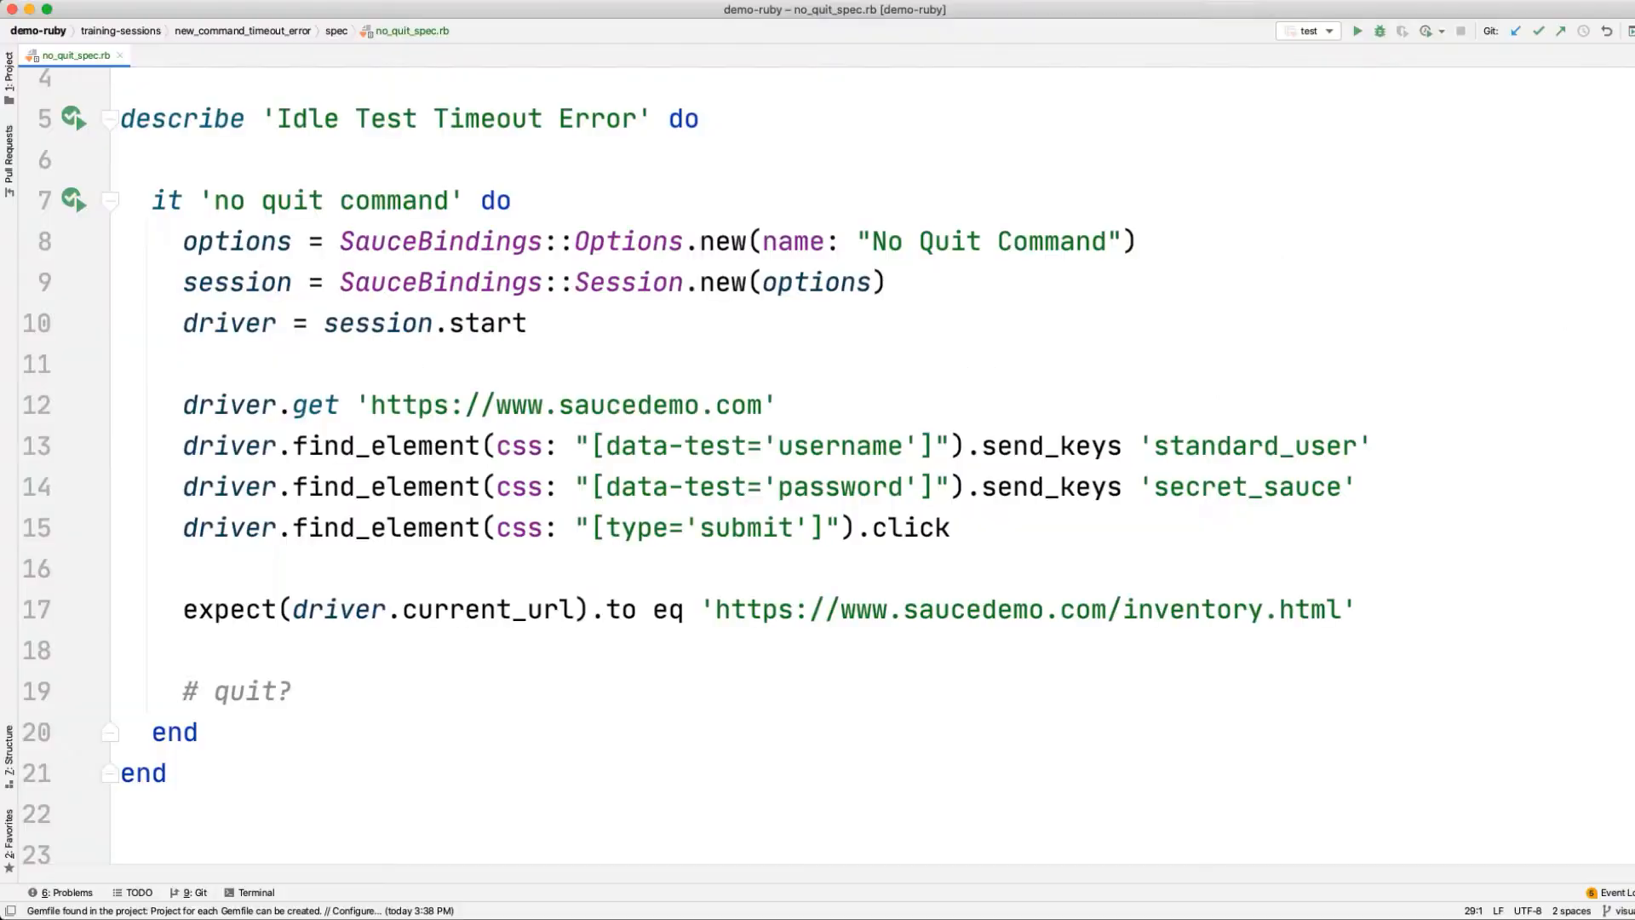
# - Switch from no_quit_spec.rb to just_quit_after_hook_spec.rb
pyautogui.click(241, 691)
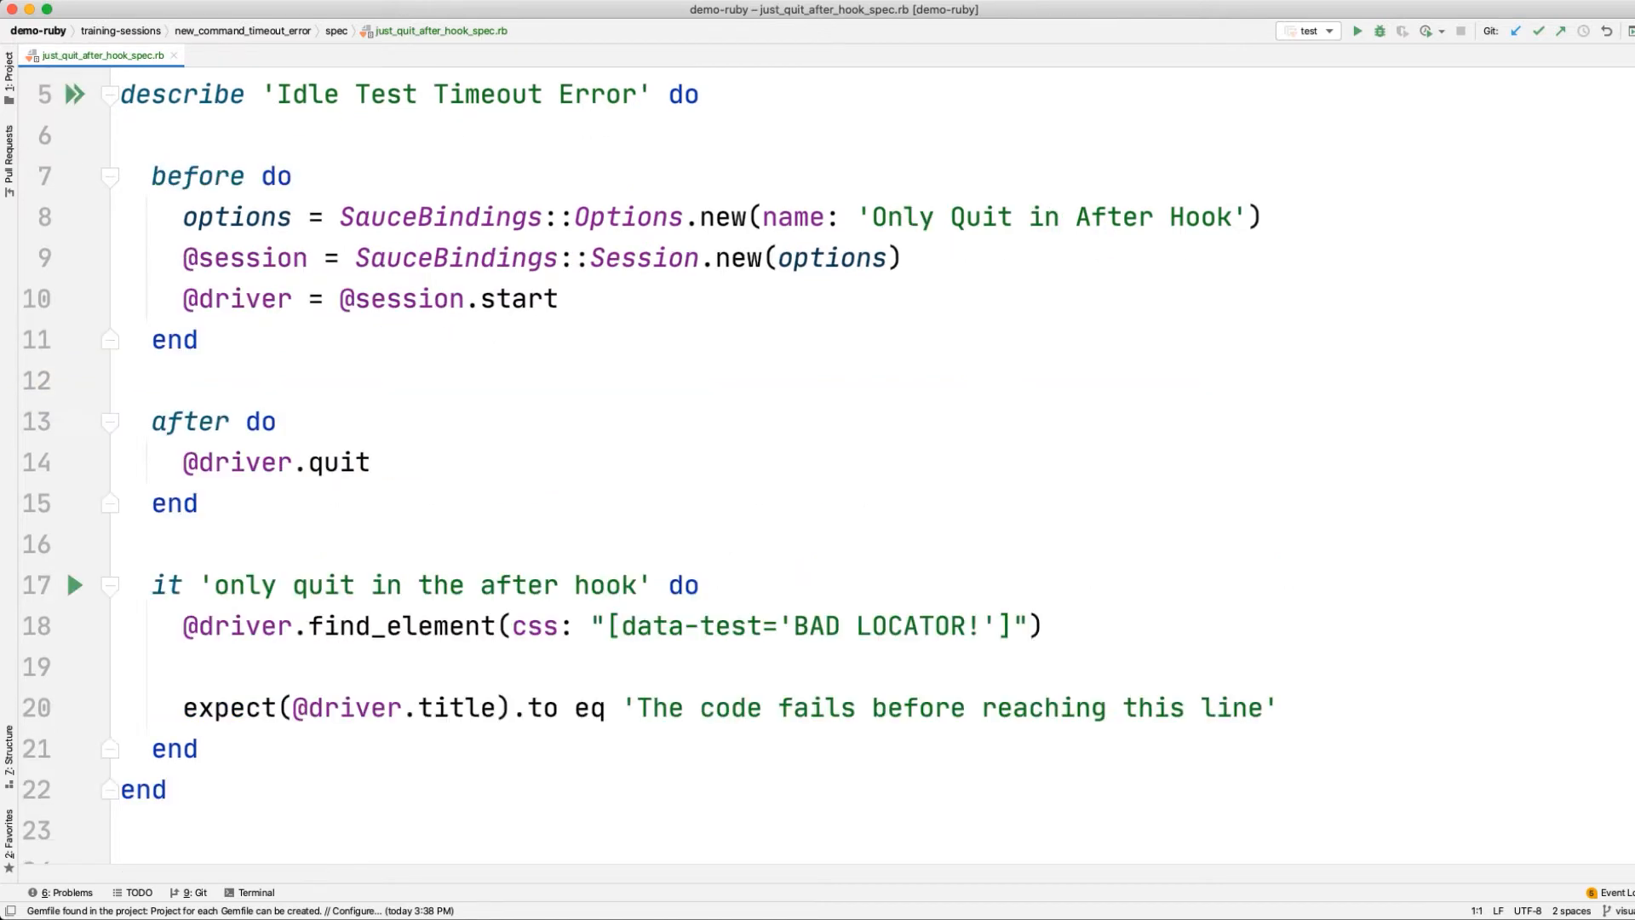
# - Highlight the after hook's driver quit, then open bad_after_hook_spec.rb
pyautogui.click(208, 422)
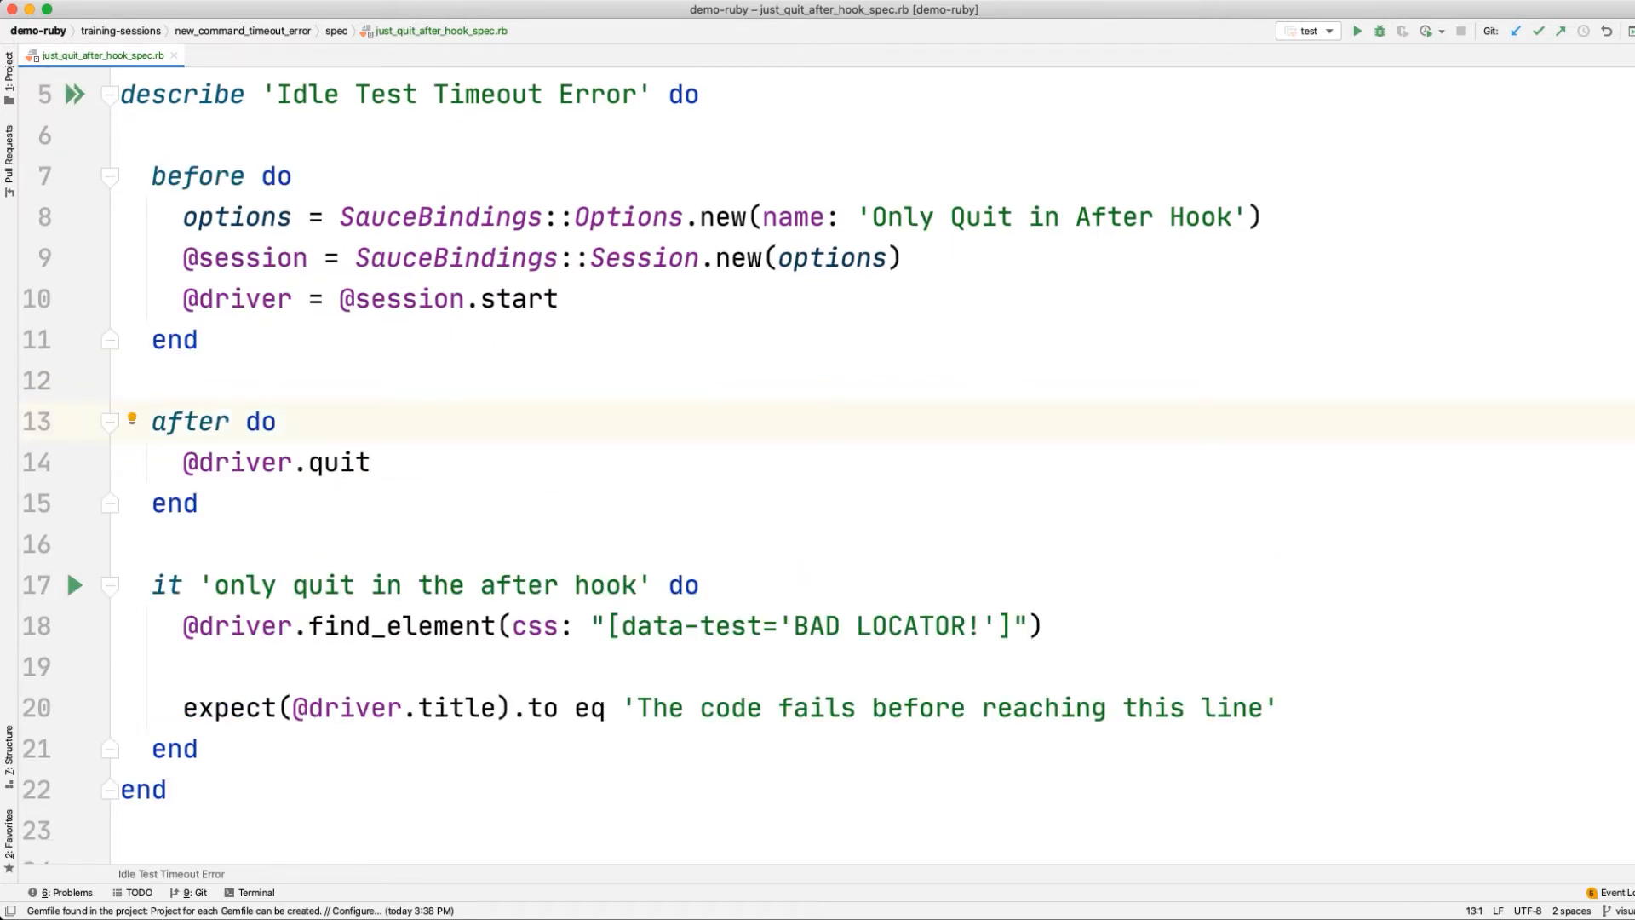
pyautogui.doubleClick(190, 422)
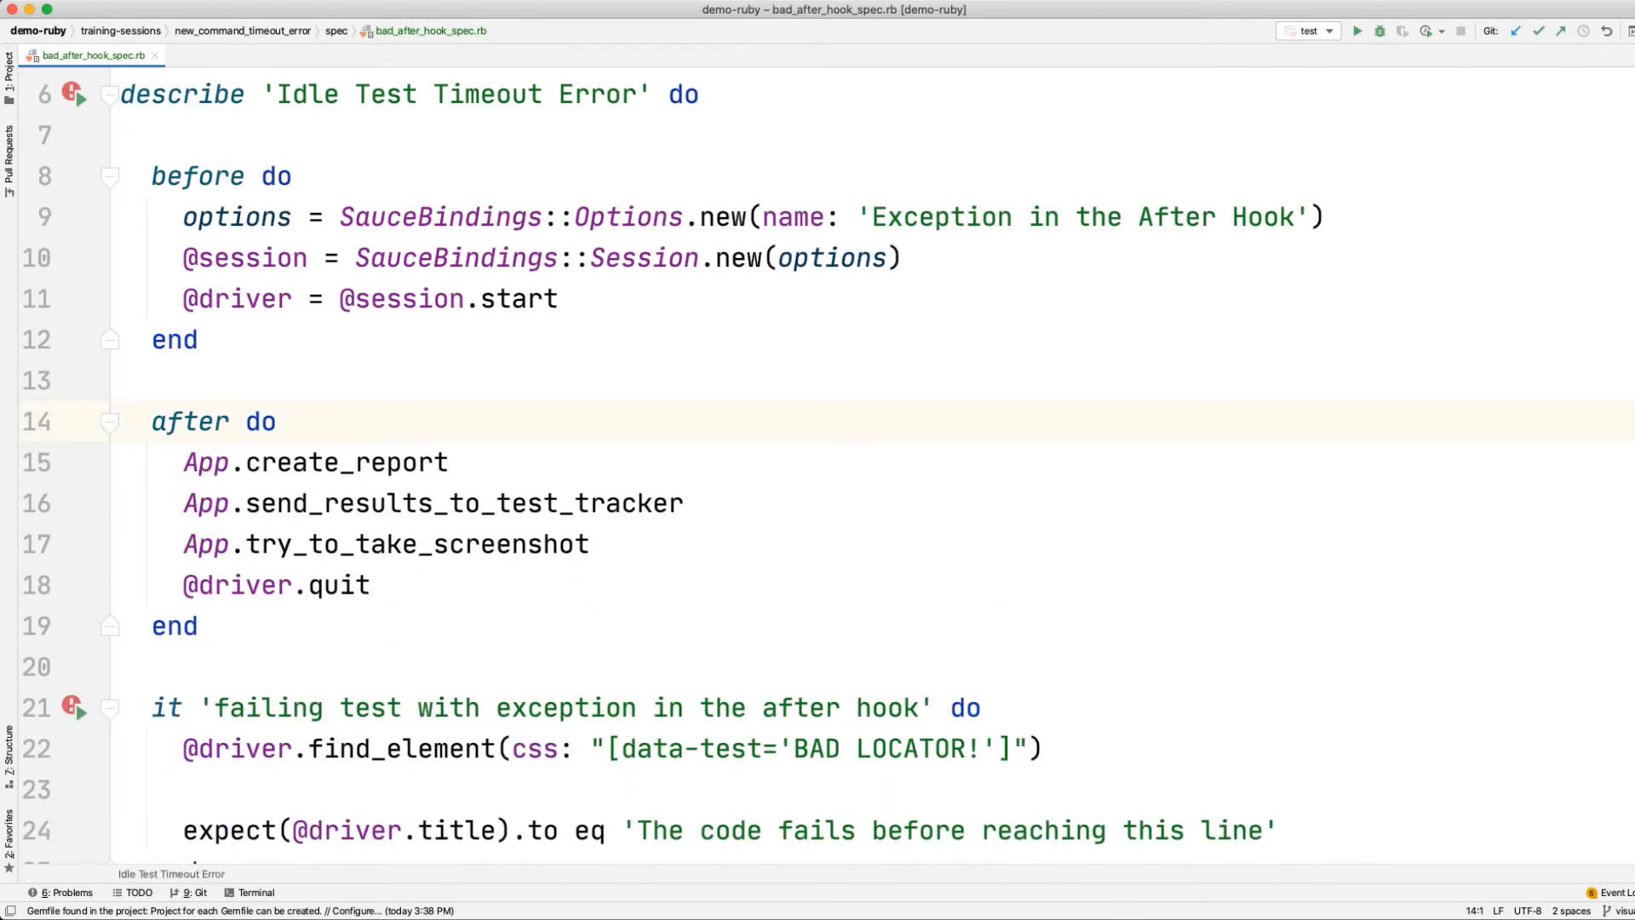
# - Highlight send_results_to_test_tracker, open bad_after_hook_reporting_spec.rb, and select update_sauce_results
pyautogui.doubleClick(461, 502)
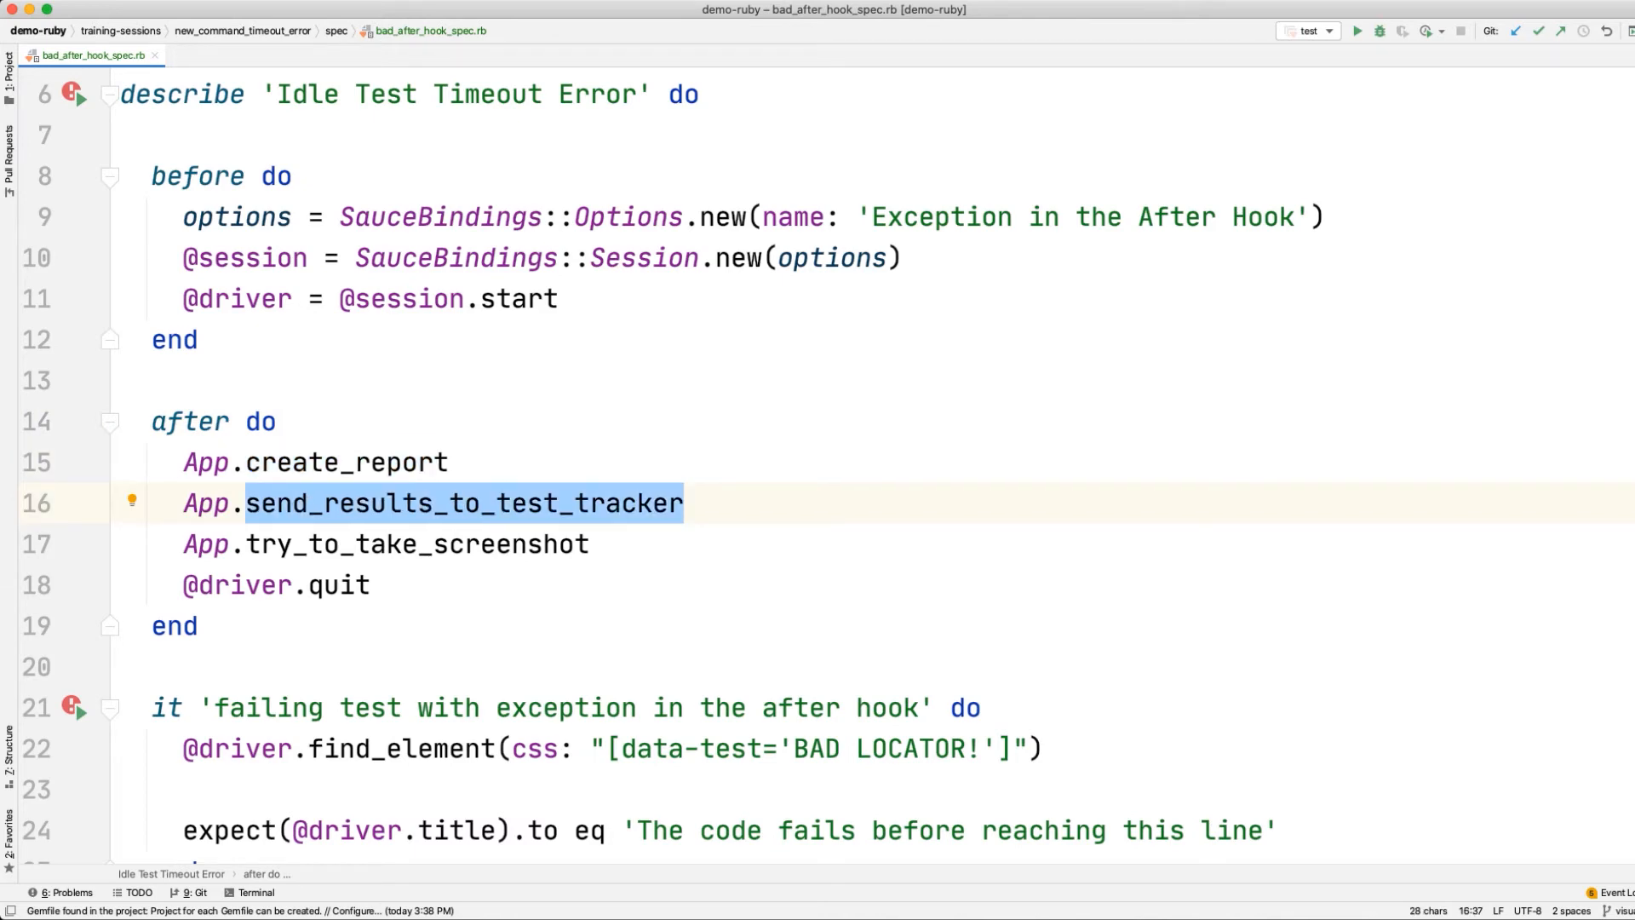
pyautogui.click(418, 543)
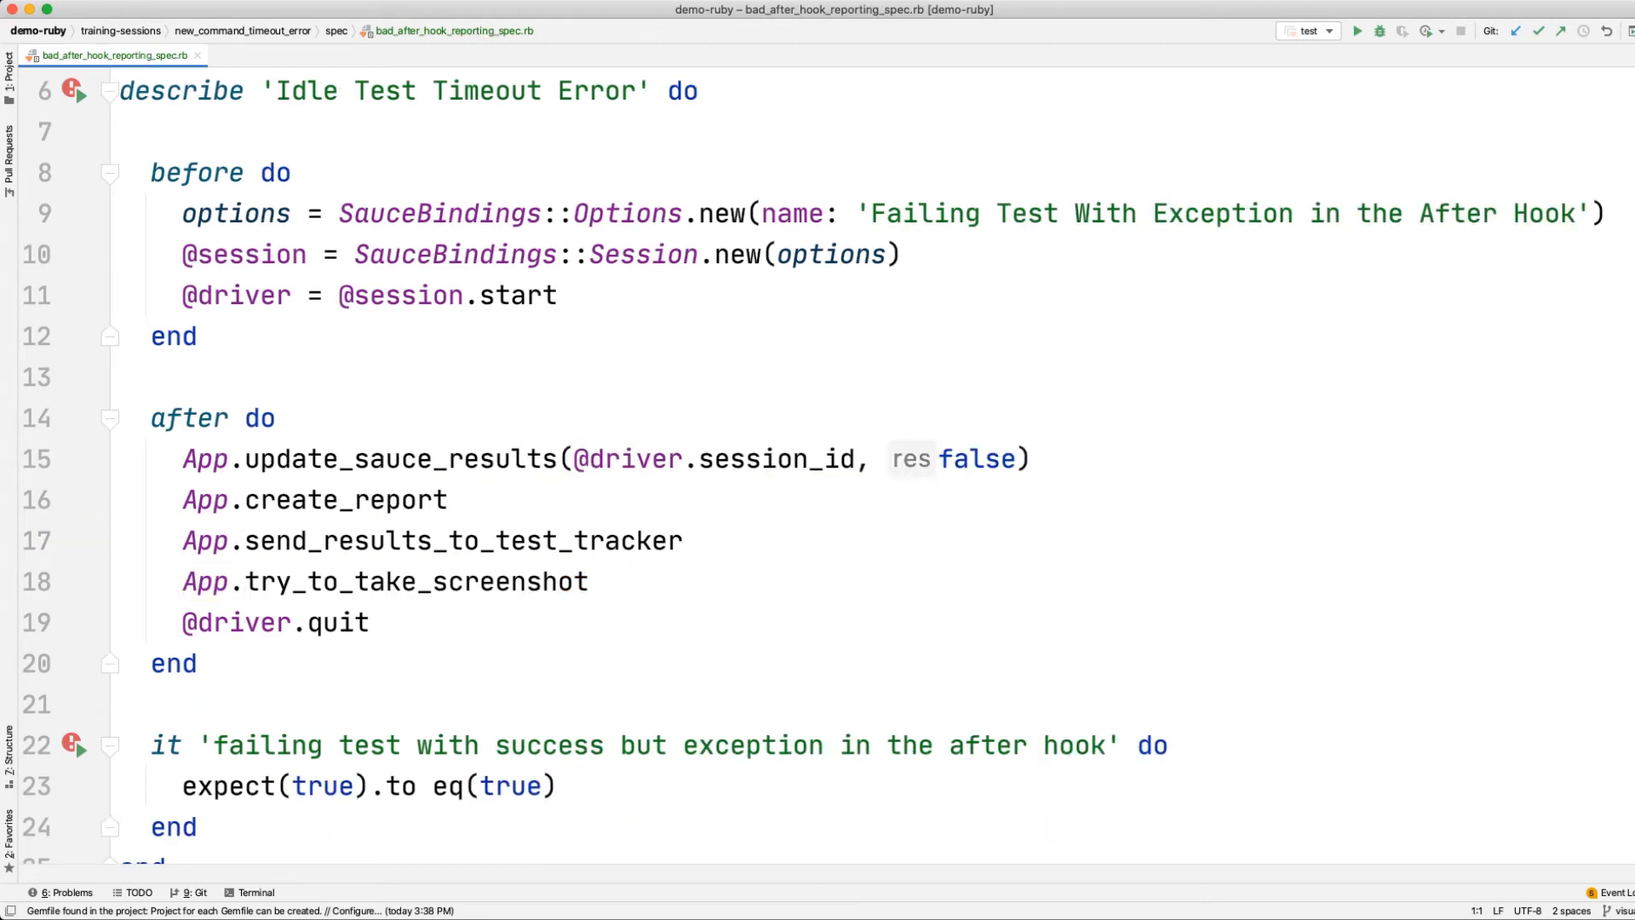
pyautogui.doubleClick(399, 459)
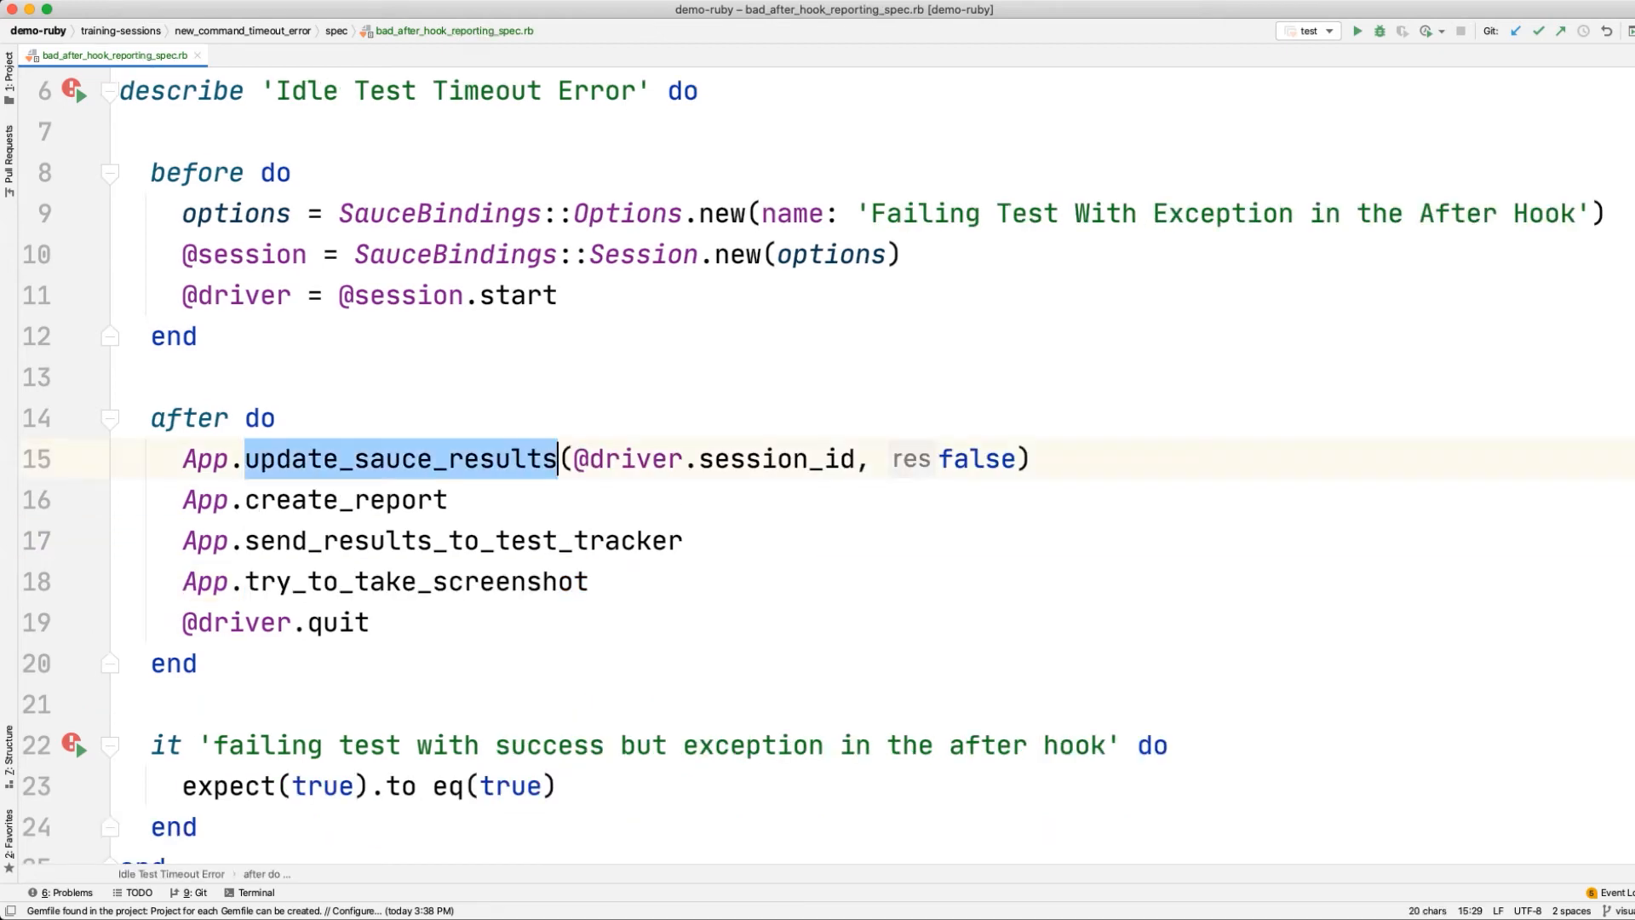